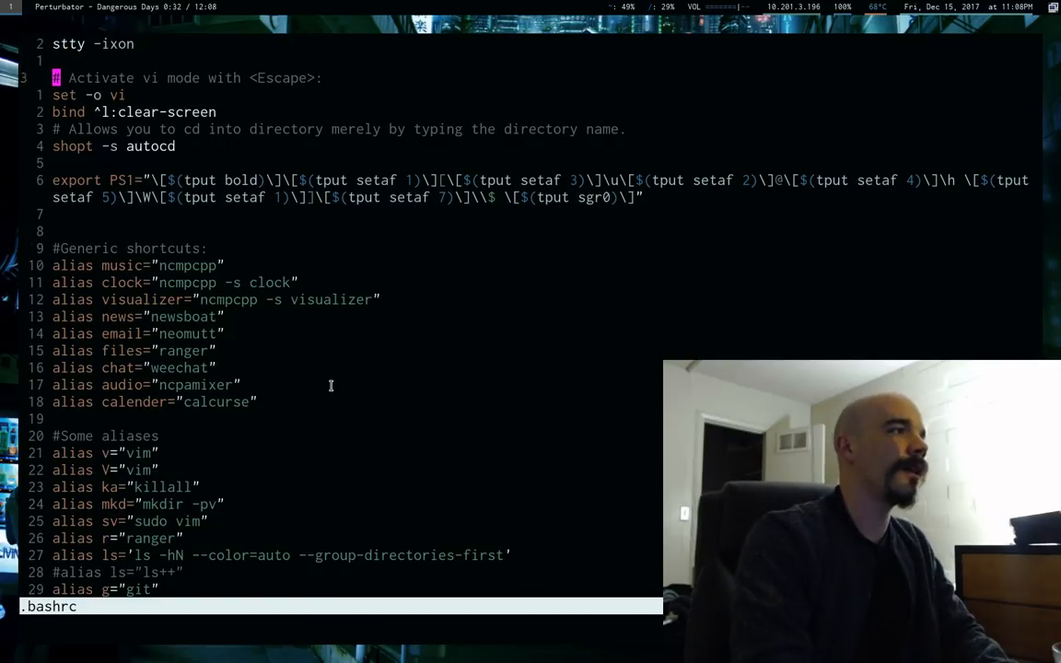
Quit Vim after viewing the .bashrc with set -o vi, returning to the shell prompt.
key(V)
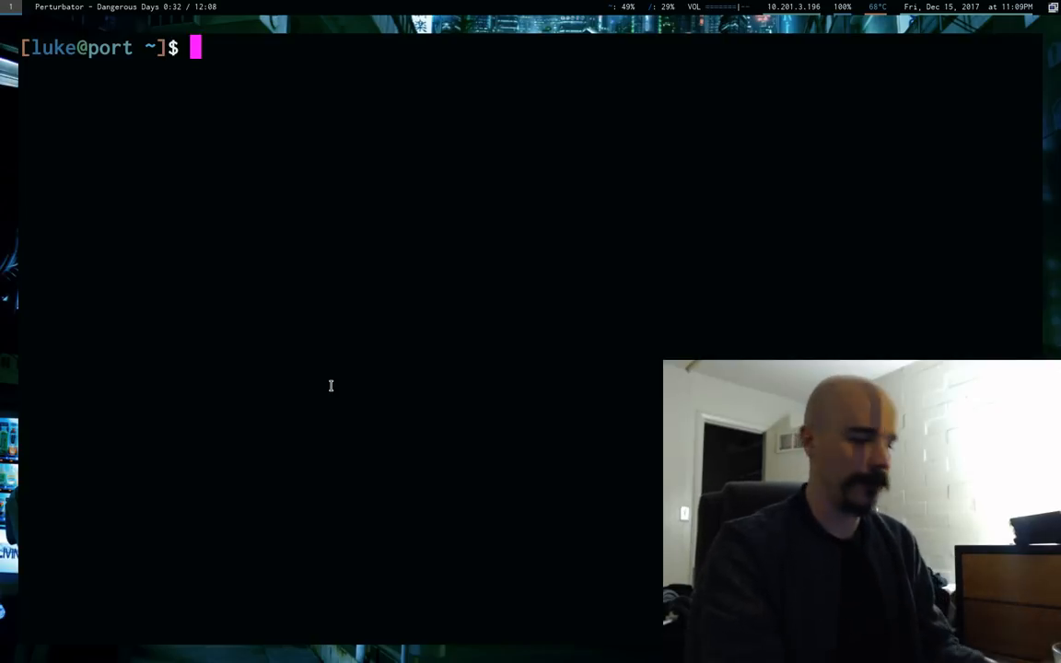
Enter 'This is a normal bash prompt.' and switch the line into vi normal mode.
text(This)
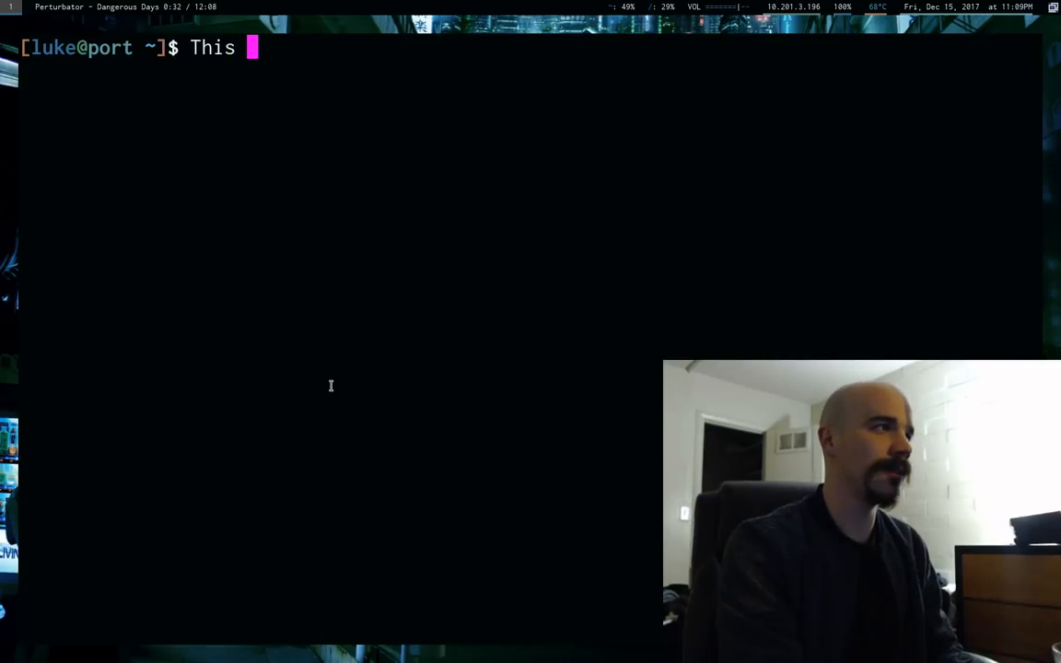
text(is a normal)
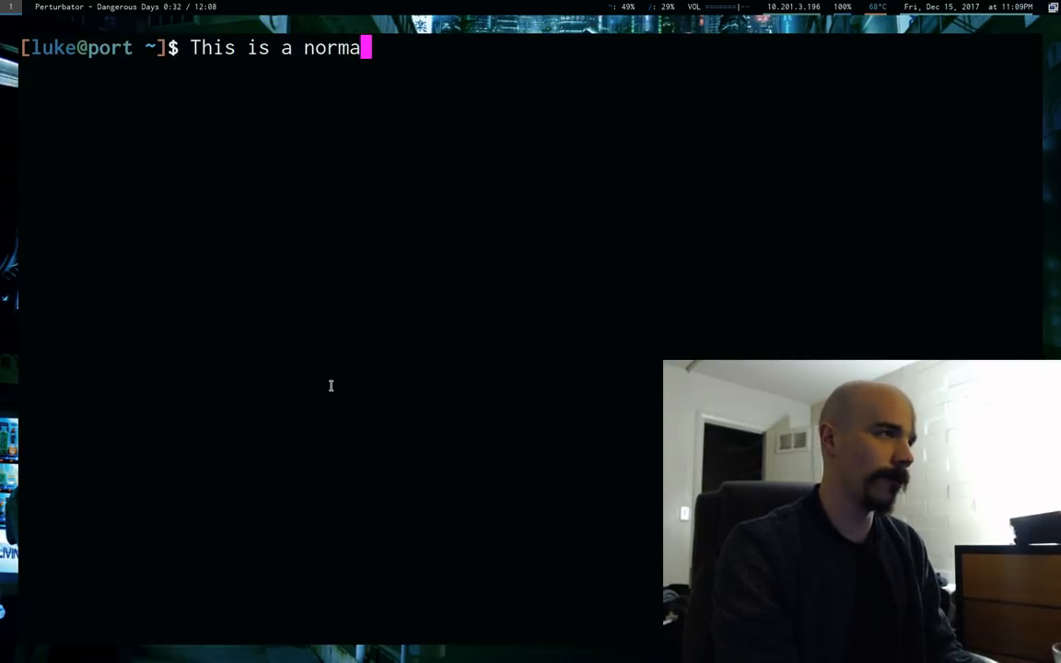
text(l bash)
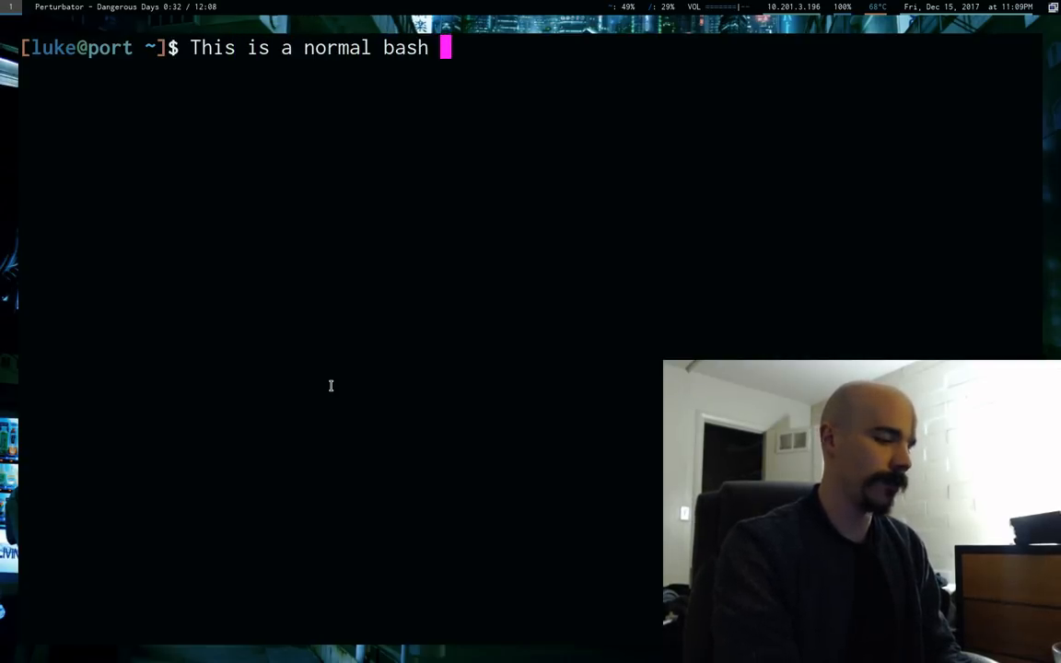
text(prompt.)
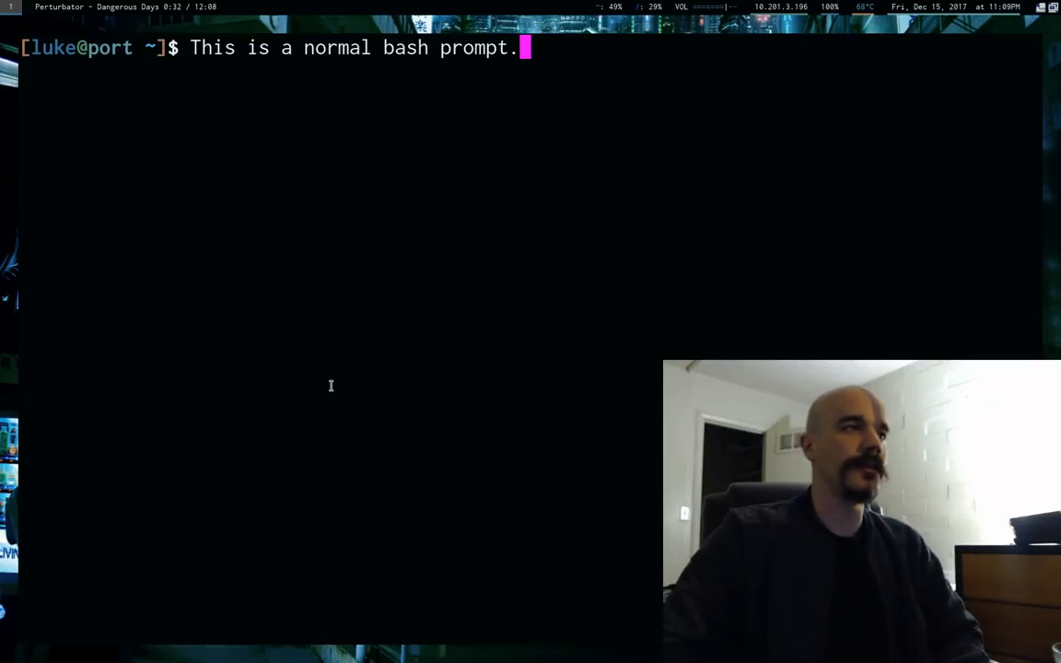
key(Escape)
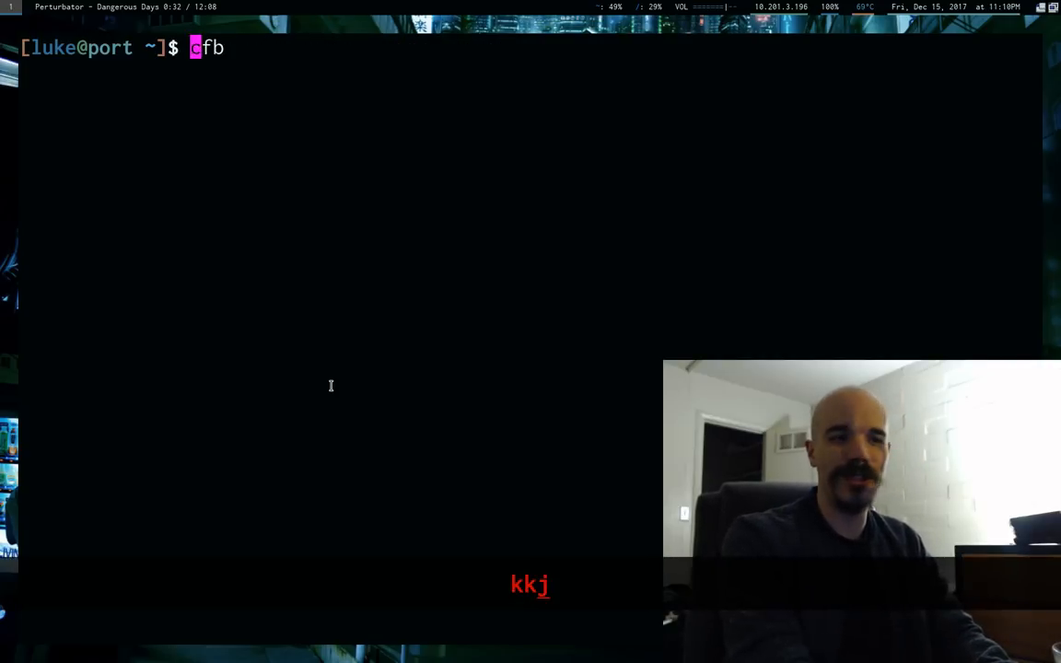
Retype the sentence, change 'normal' to 'abnormal' with cw, yank and paste copies, then clear the line.
text(This is a normal bash prompt)
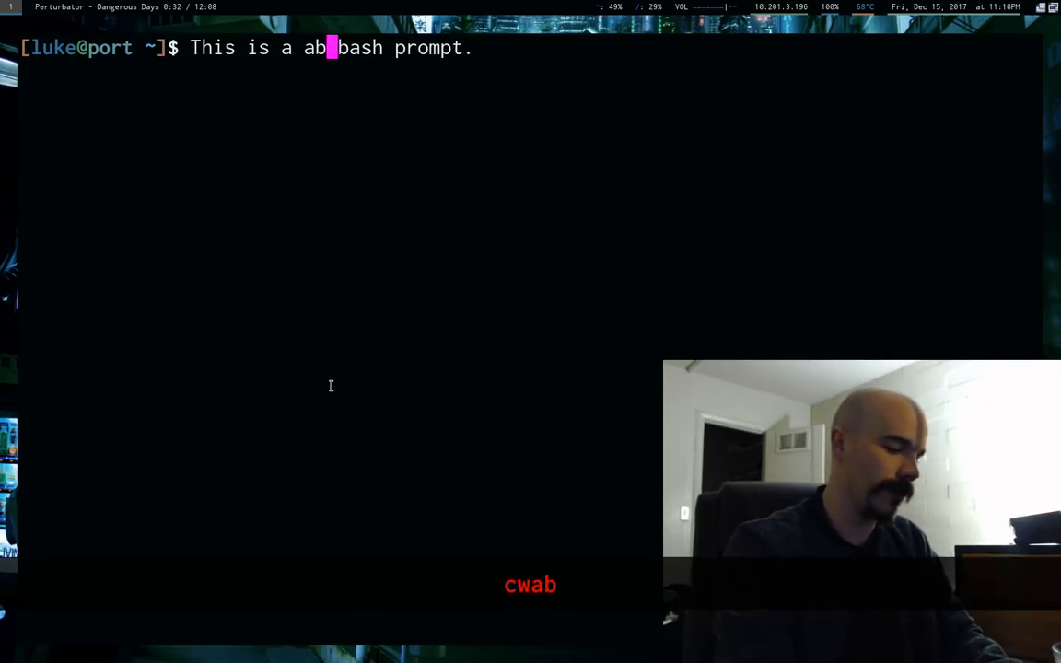
text(normal)
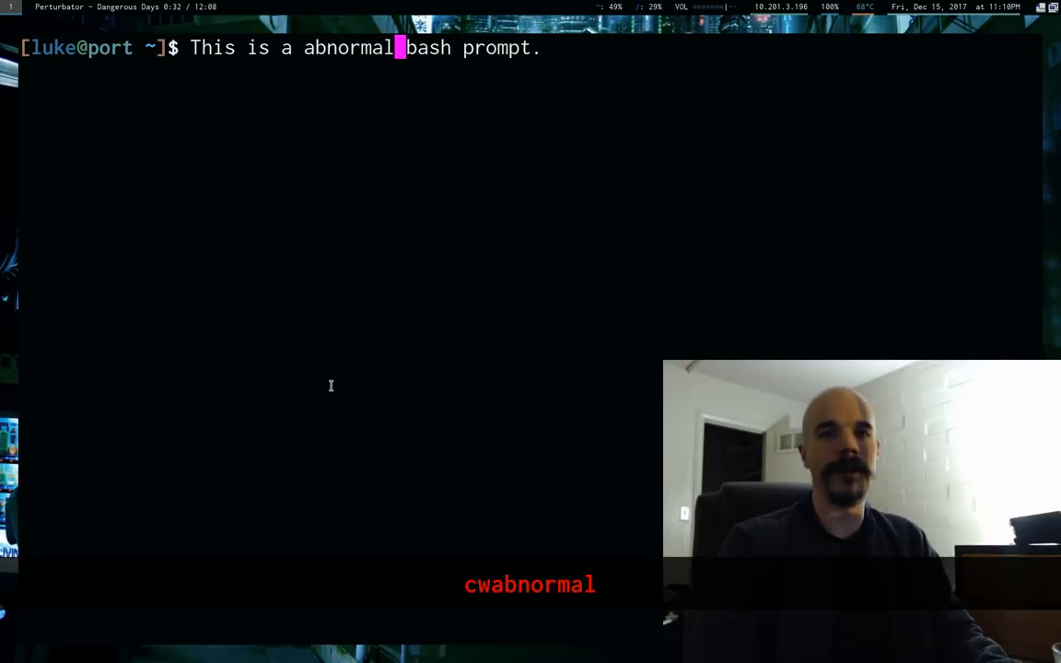
key(Escape)
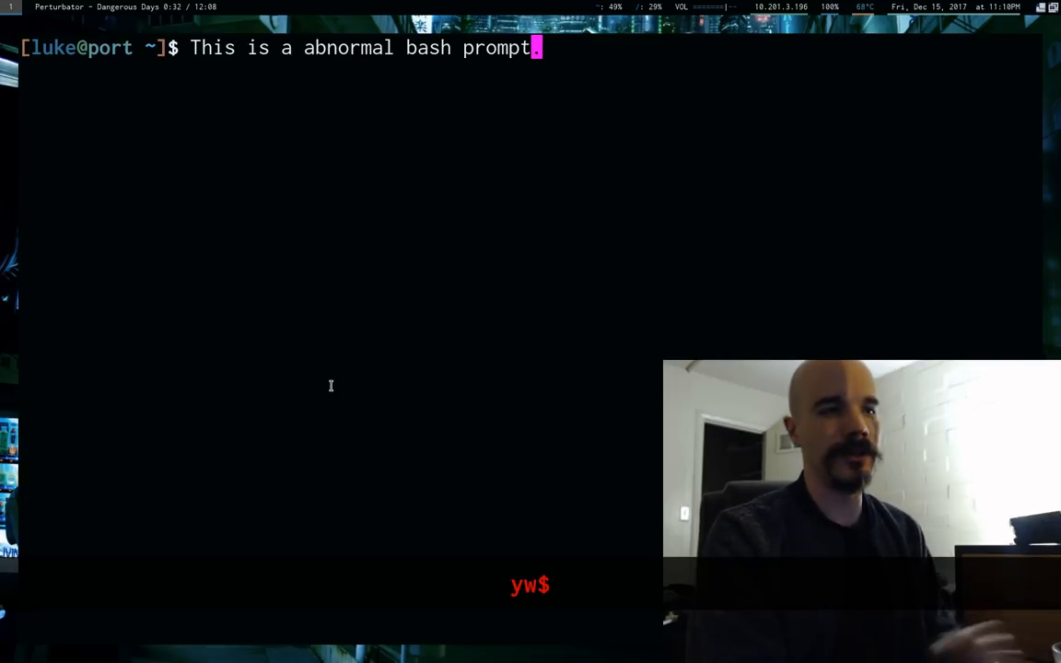
text(.abnormal abnormal abnormal)
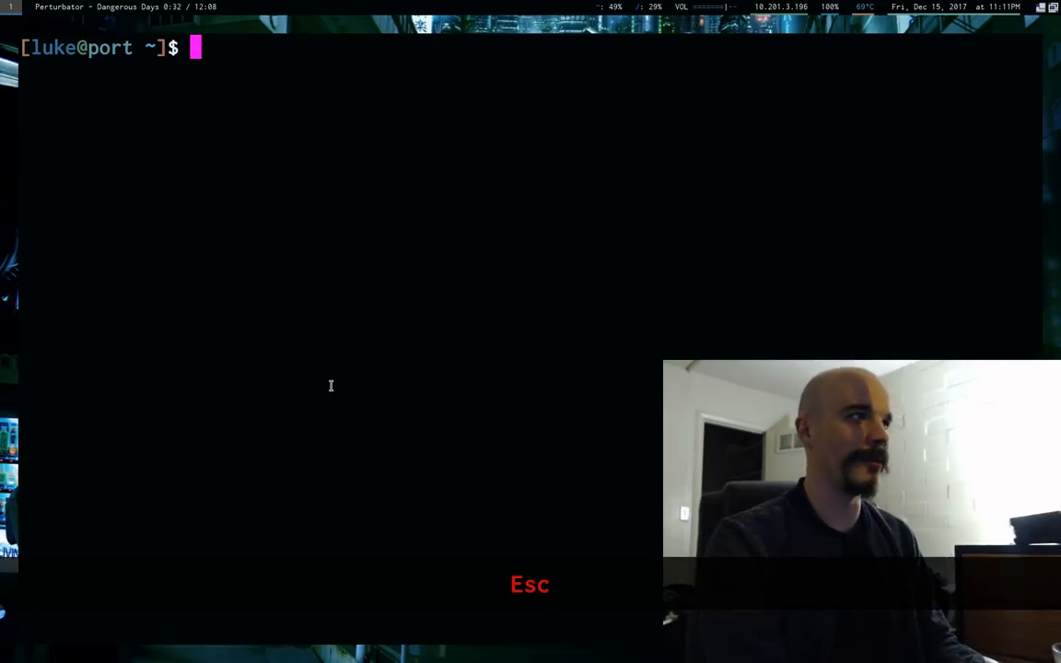
Build 'This is another bash command' padded with repeated 'LMAO.' copies and run it.
text(as;fhkj)
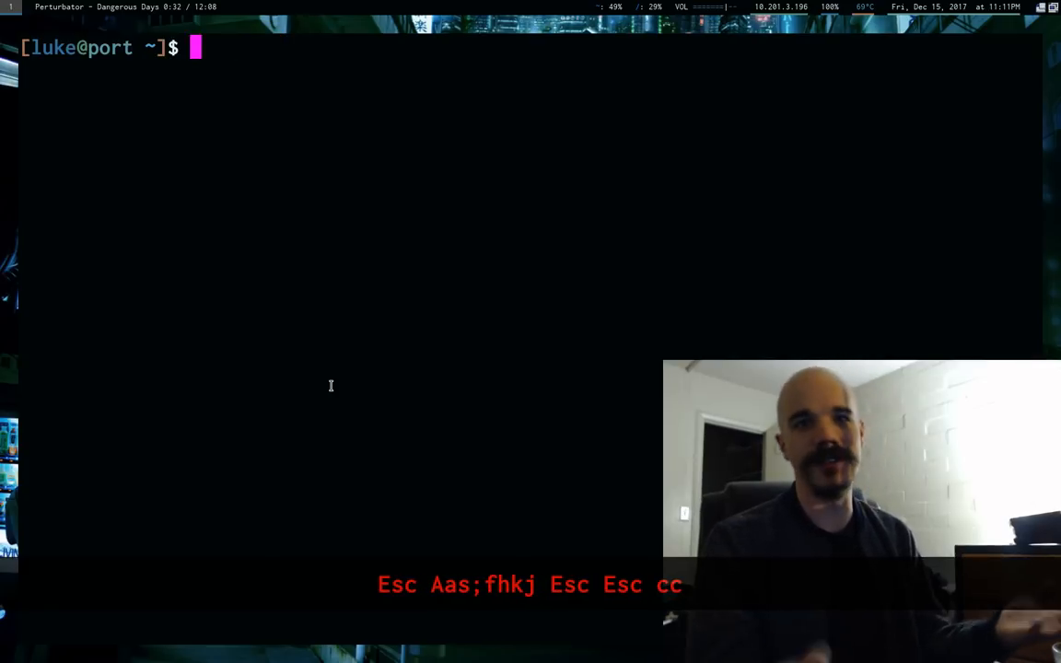
text(This is anothj)
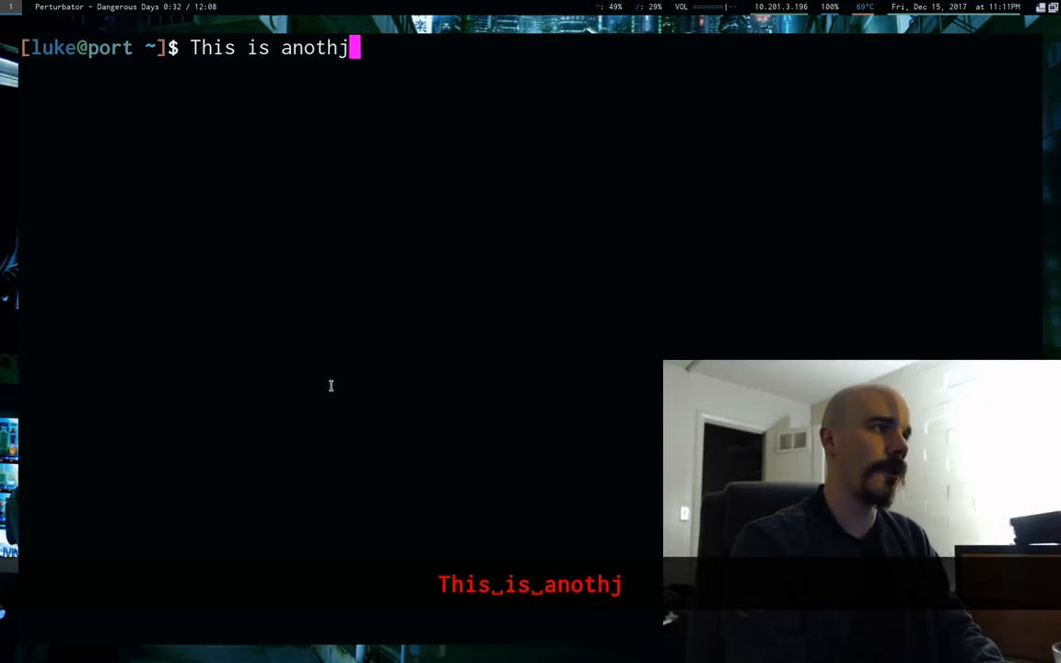
text(er bash co)
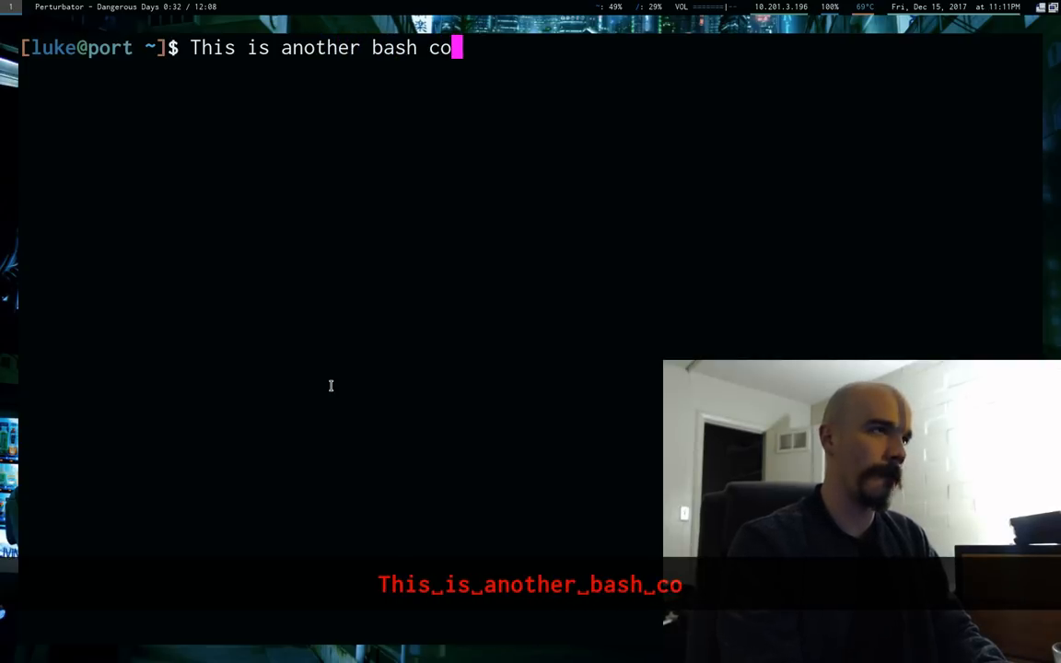
text(mmand.)
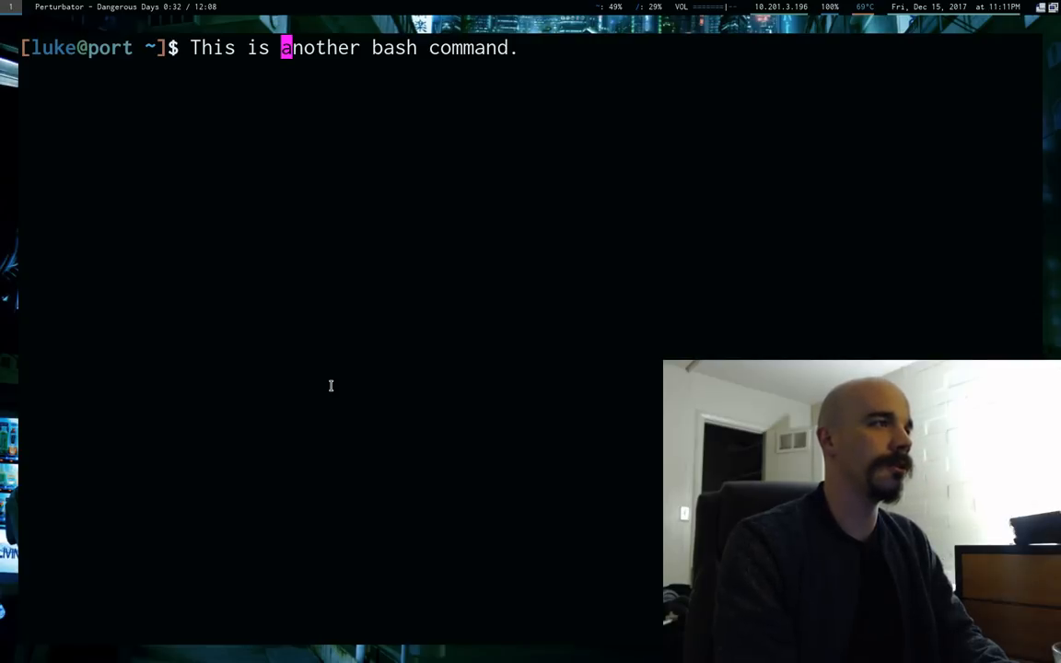
text(LMA)
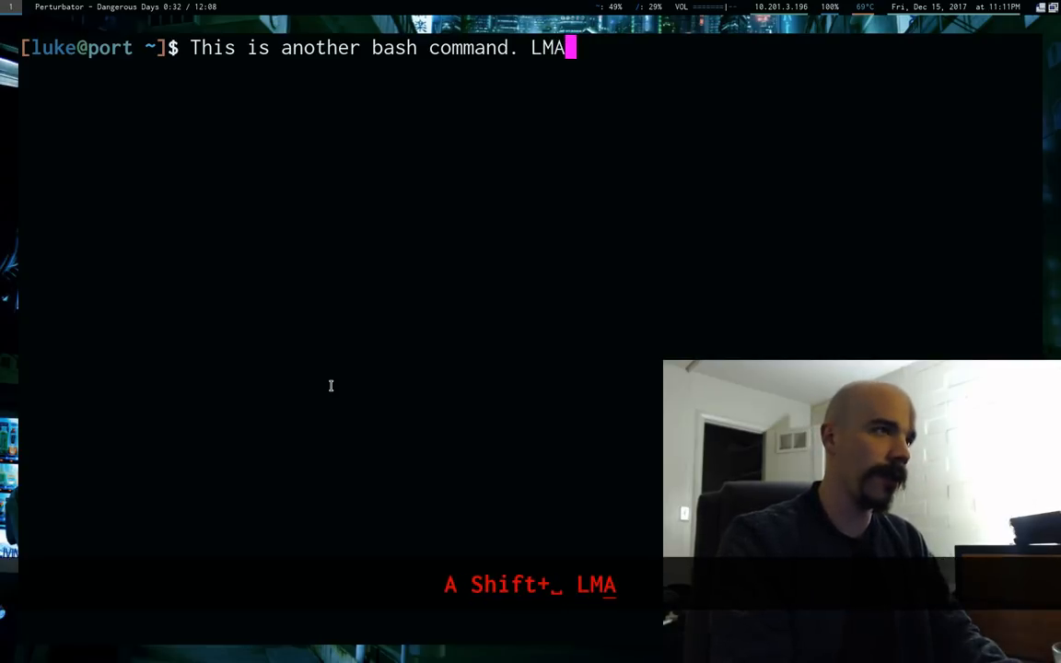
text(O.)
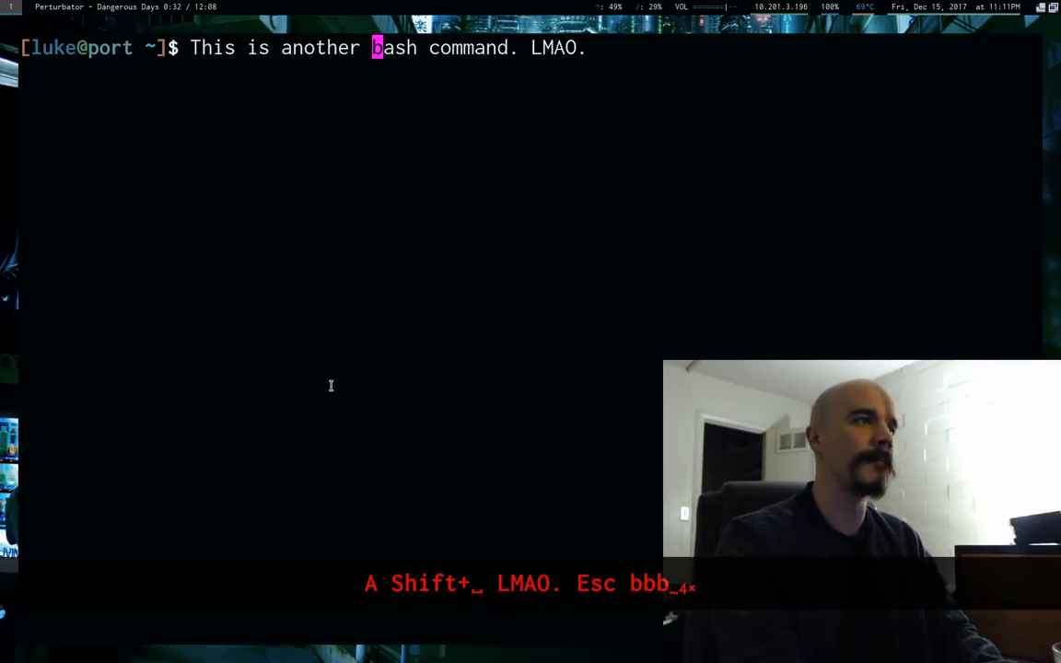
text(LMAO)
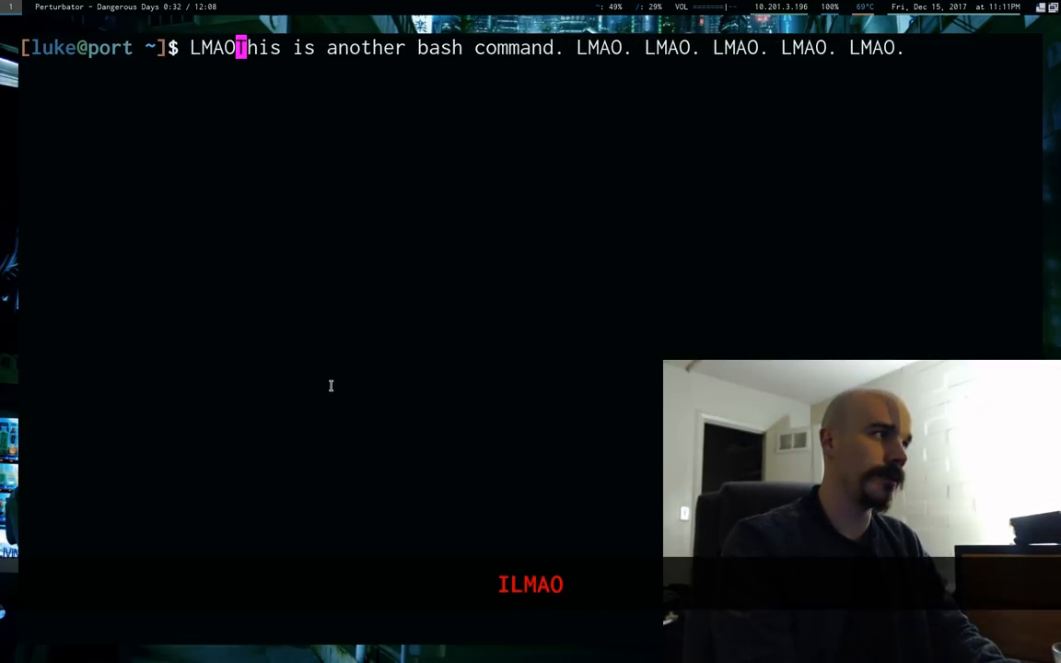
text(. LMAO. LMAO.)
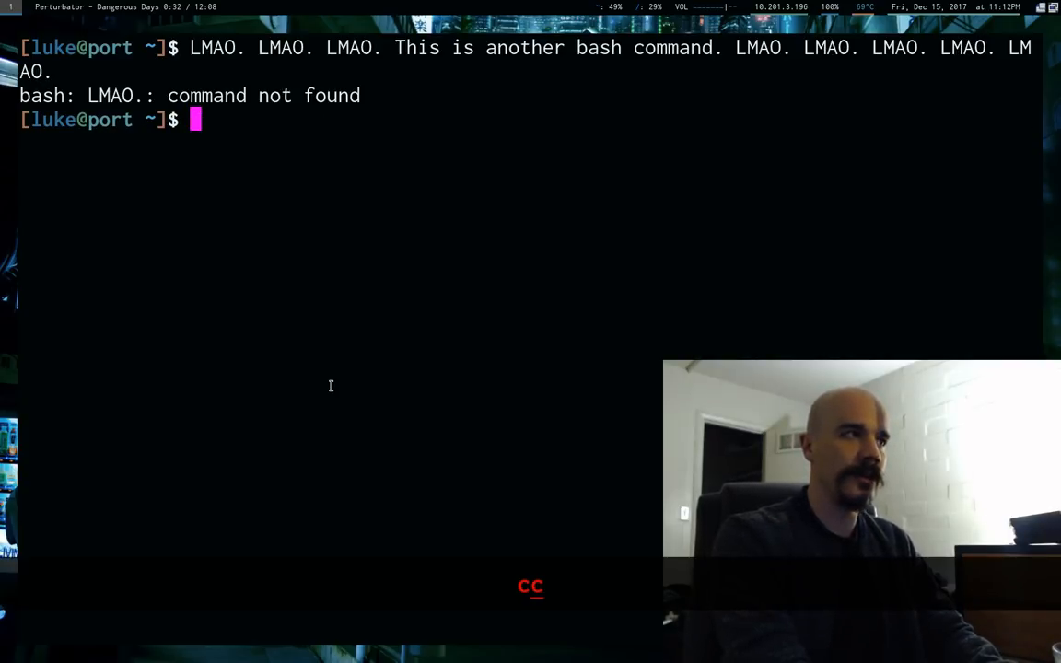
text(f kjhaskldj klja)
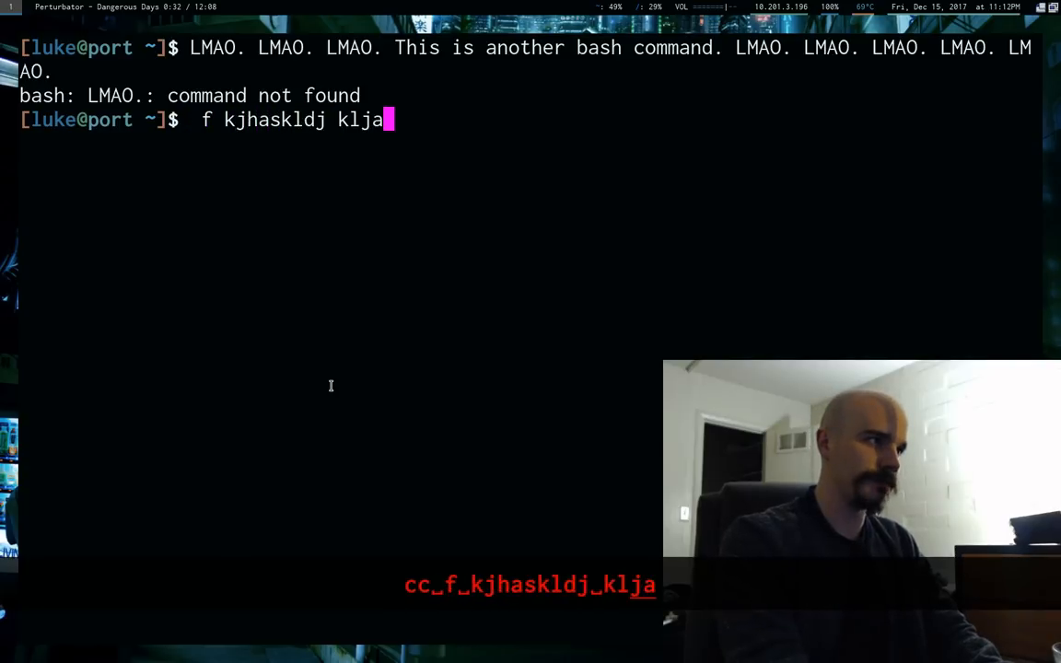
text(sdf "asdfasd)
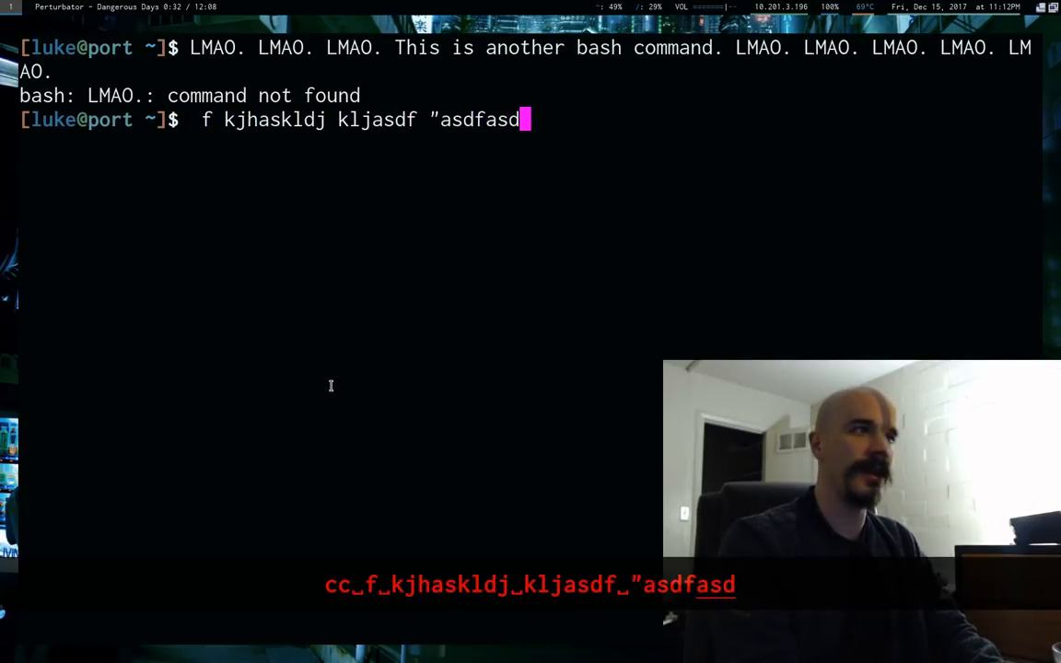
text(f" asdfasd ()
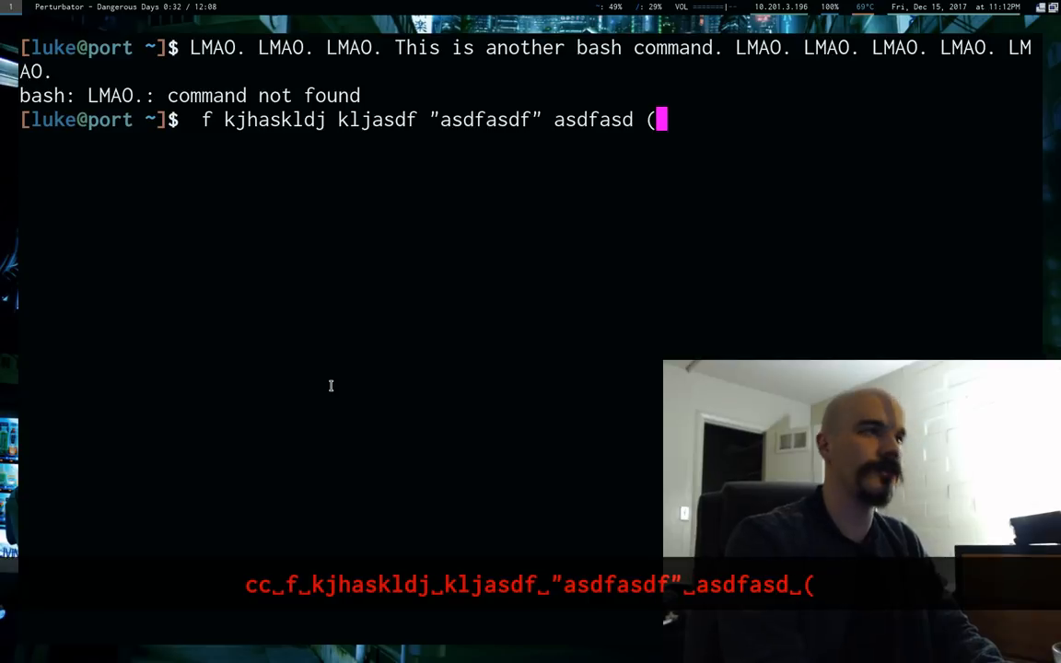
text(asdfasdF))
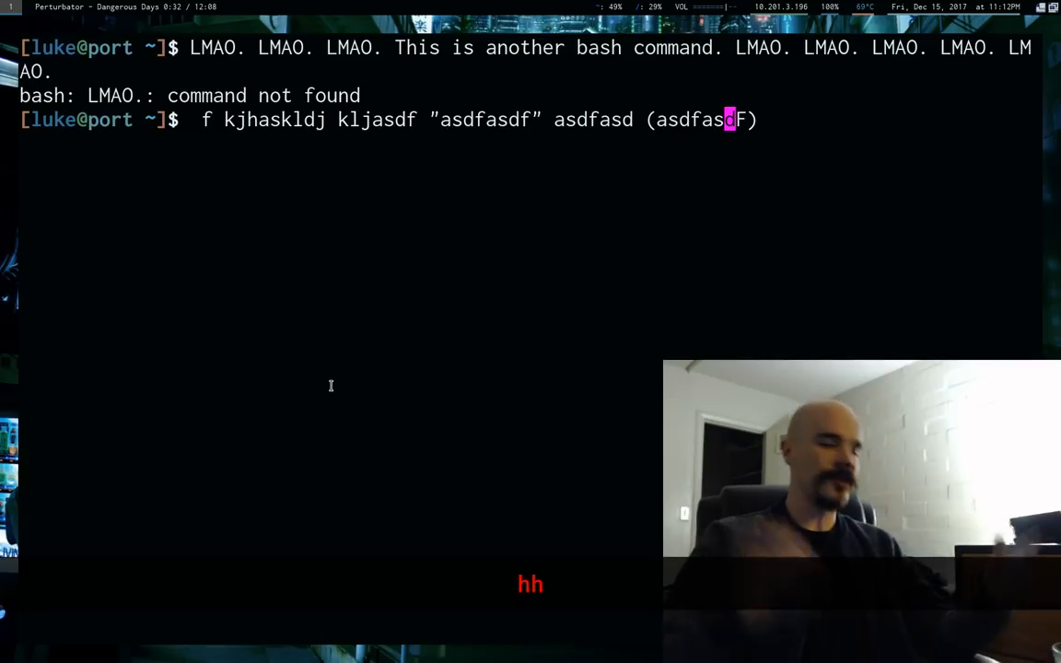
text(ci()
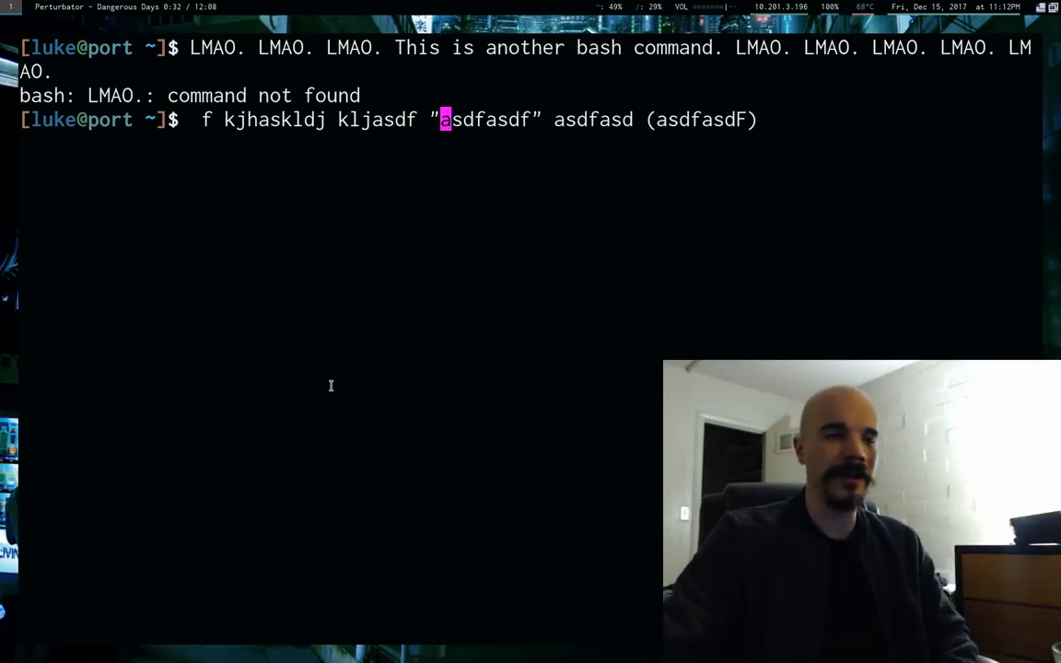
key(Escape)
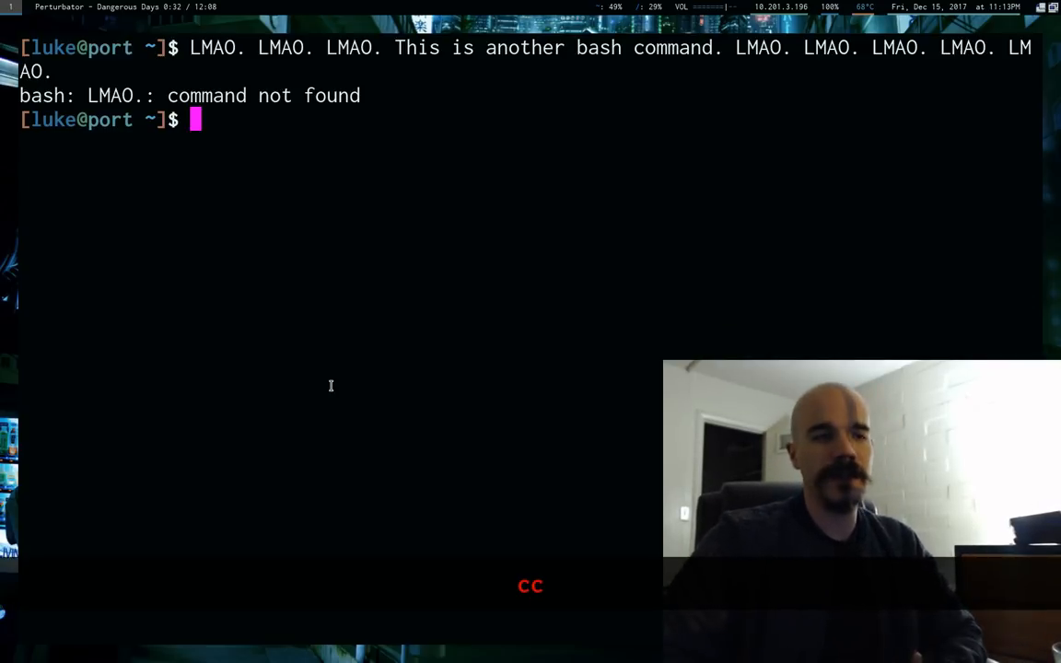
Run bind -P in insert mode and again in vi command mode, then clear the screen.
text(bind)
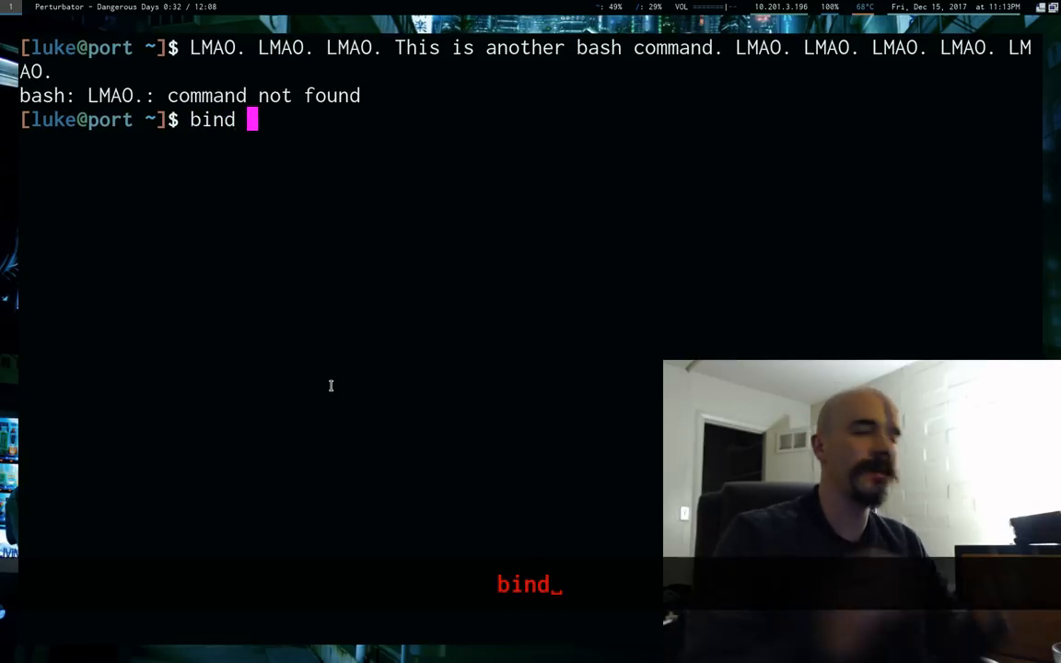
text(-)
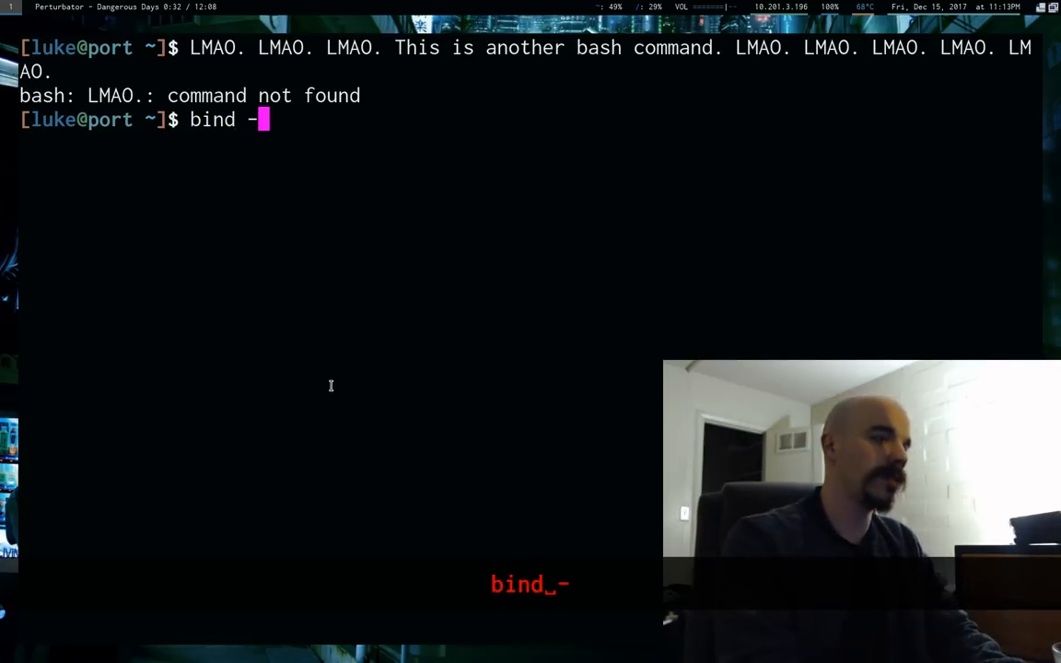
text(P)
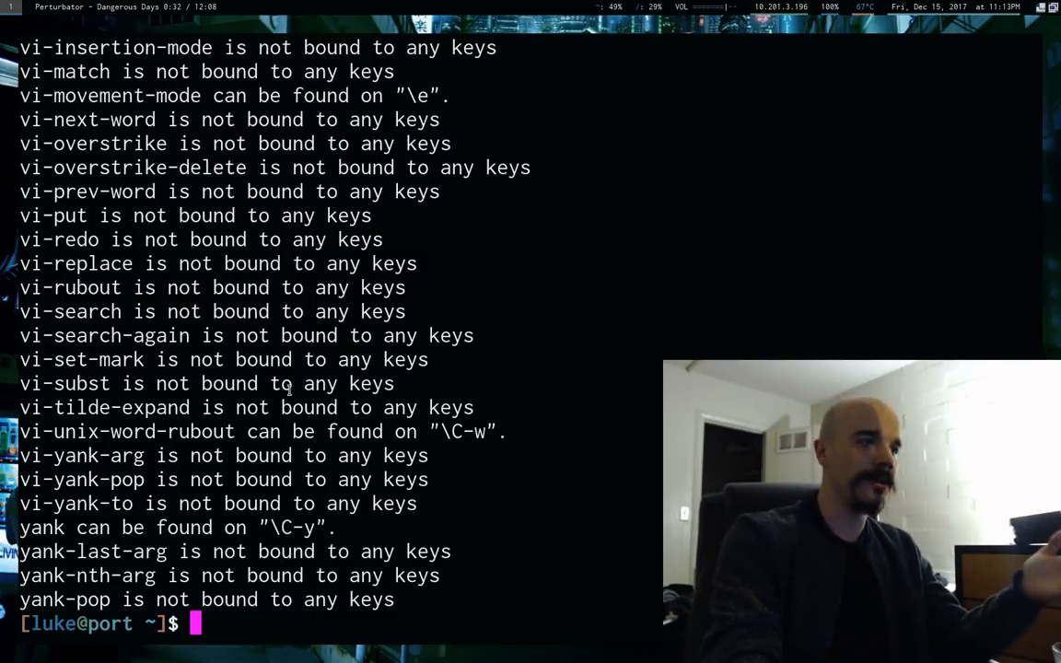
drag(28, 71, 138, 167)
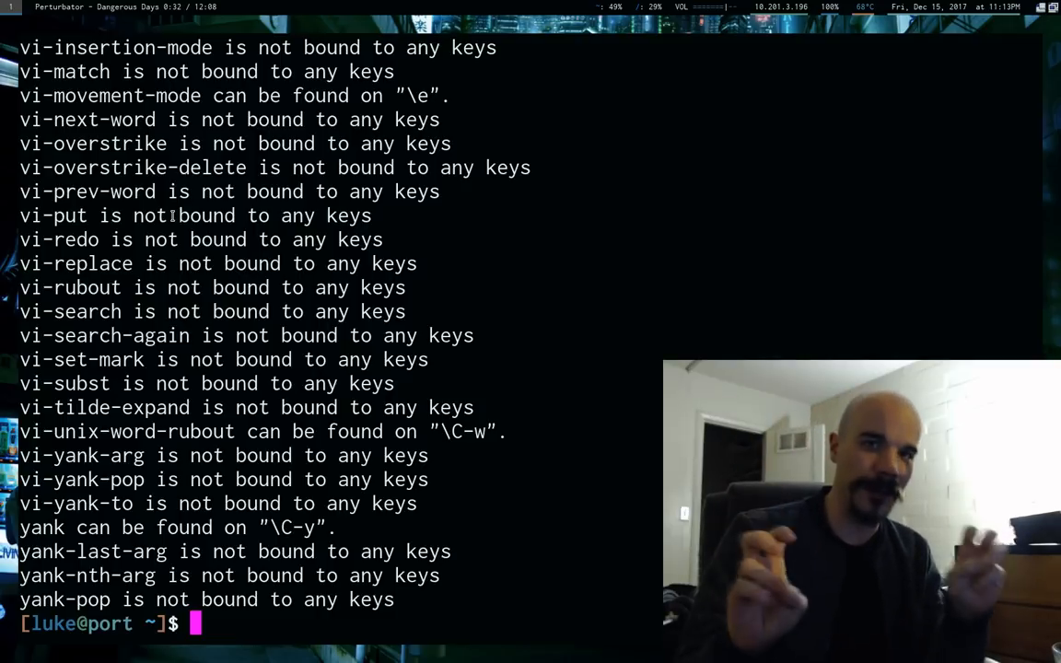
text(bind -P)
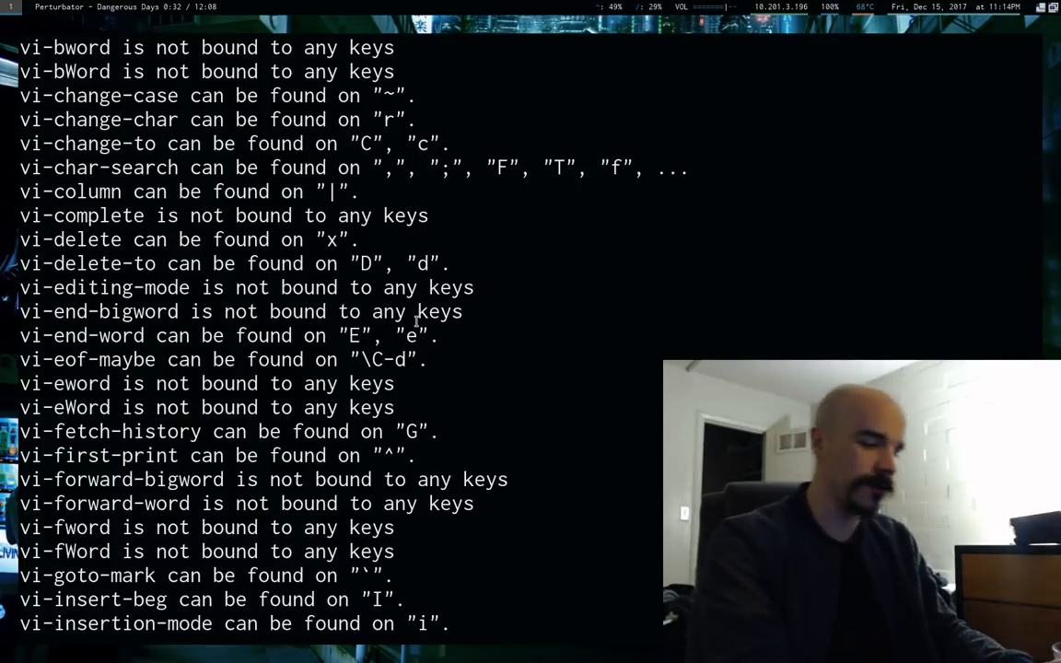
key(ctrl+l)
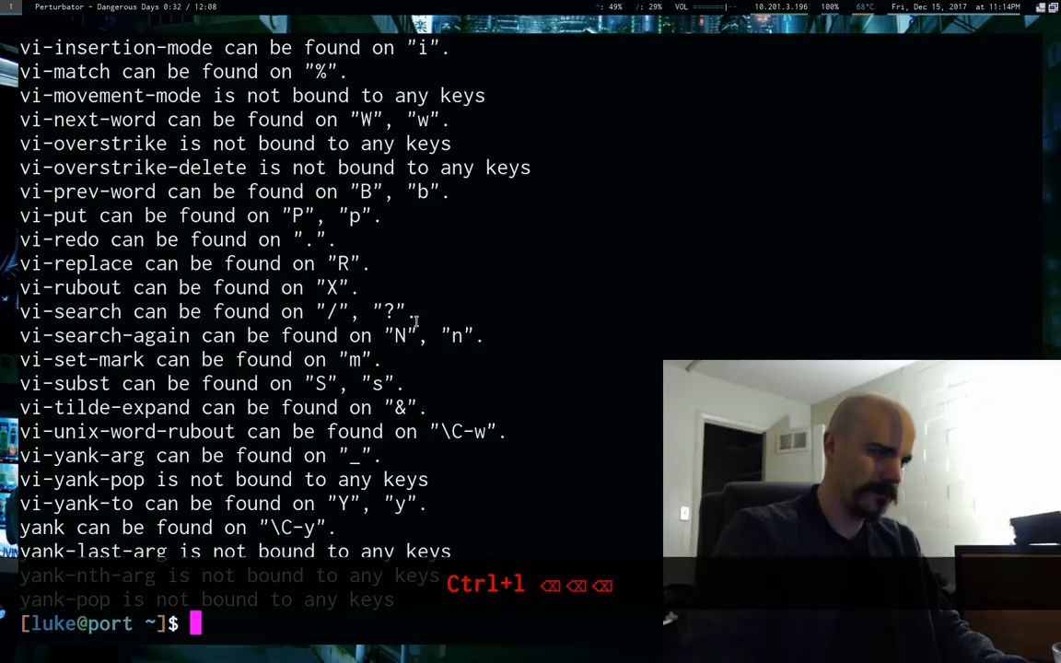